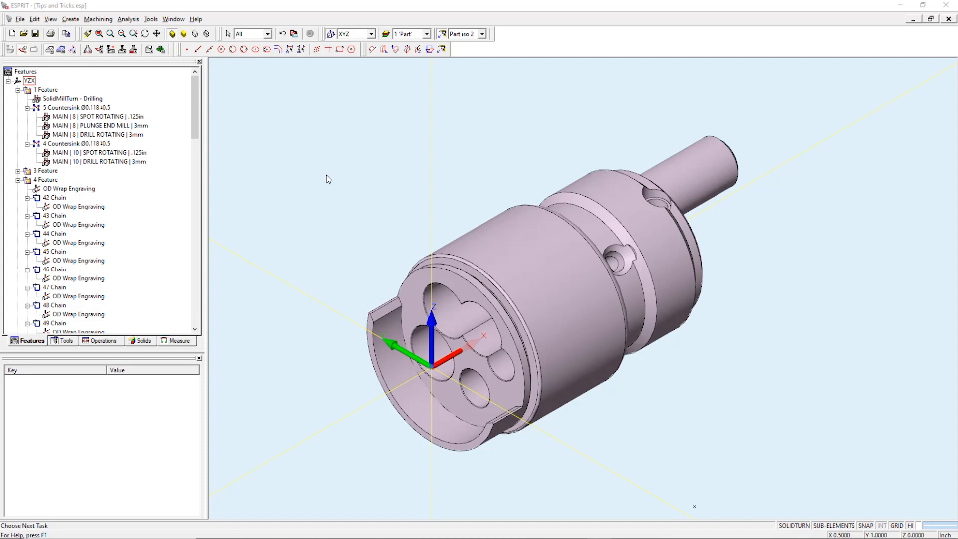
Step: Select the turned part's main outer-diameter cylindrical face as the engraving surface
click(513, 255)
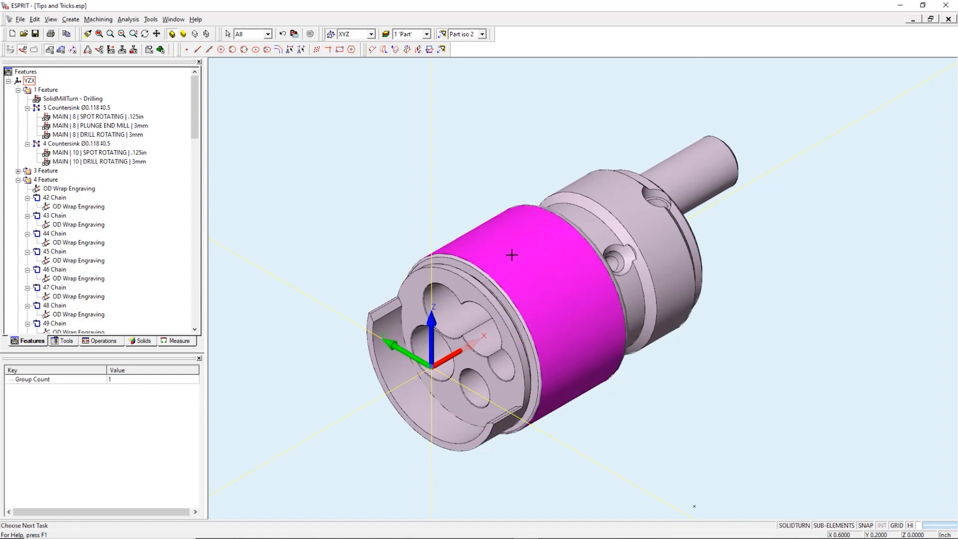
mouse_move(413, 395)
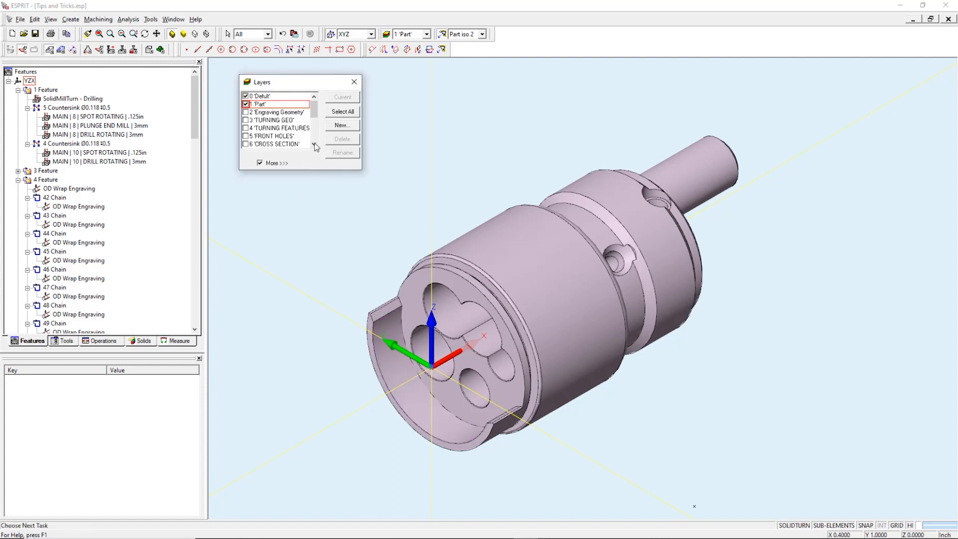
Step: Add a new layer named 'ESPRIT Logo' and make it the active layer
click(342, 125)
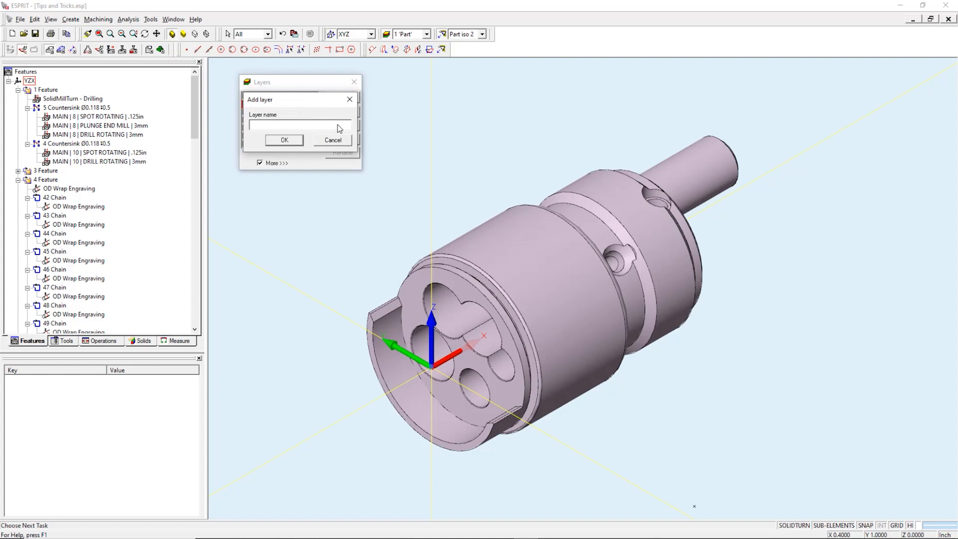
text(ESPRIT Logo)
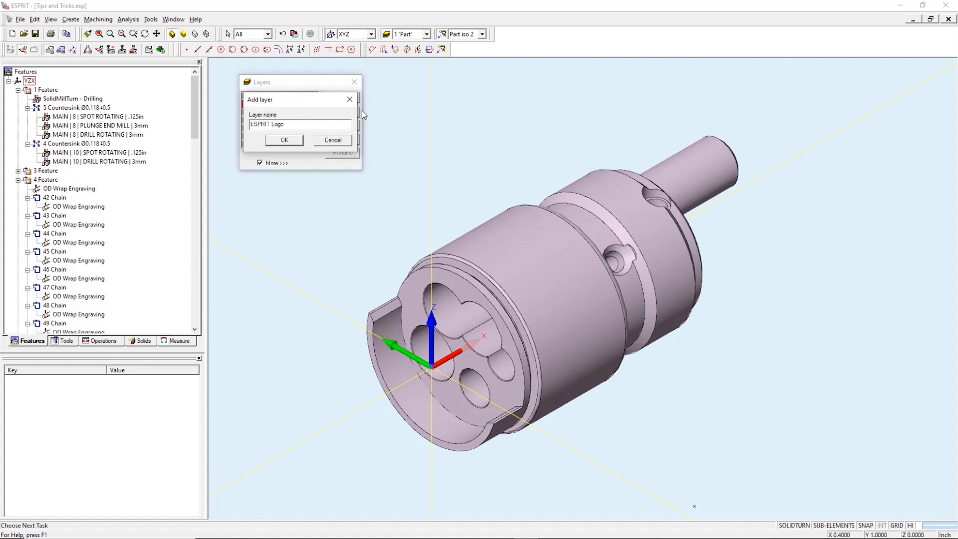
click(283, 140)
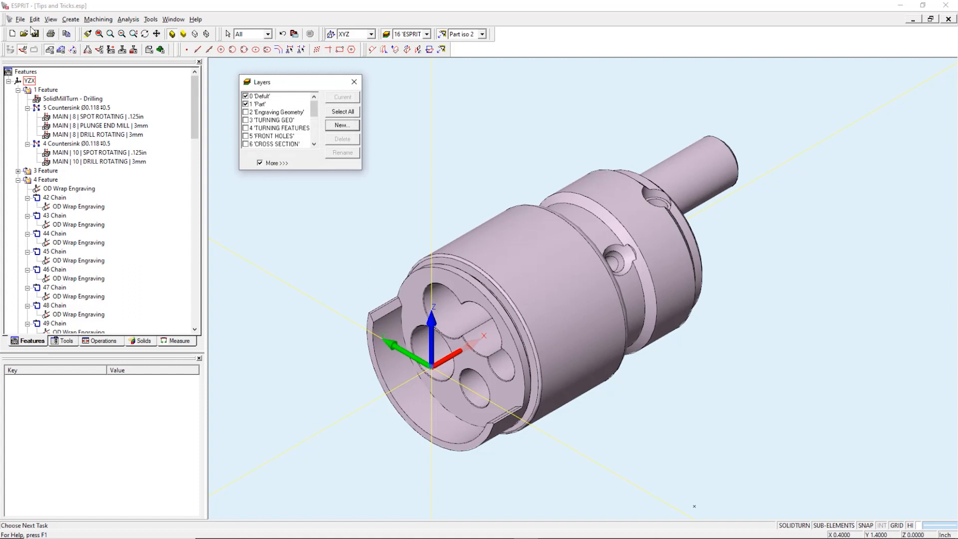
Step: Merge the ESPRIT Logo.dxf drawing into the current part file
click(21, 19)
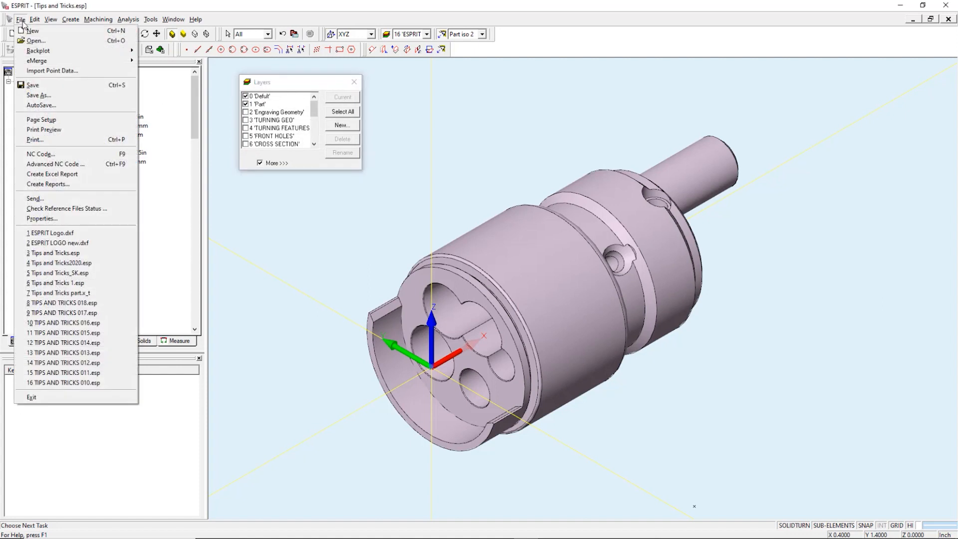
click(34, 40)
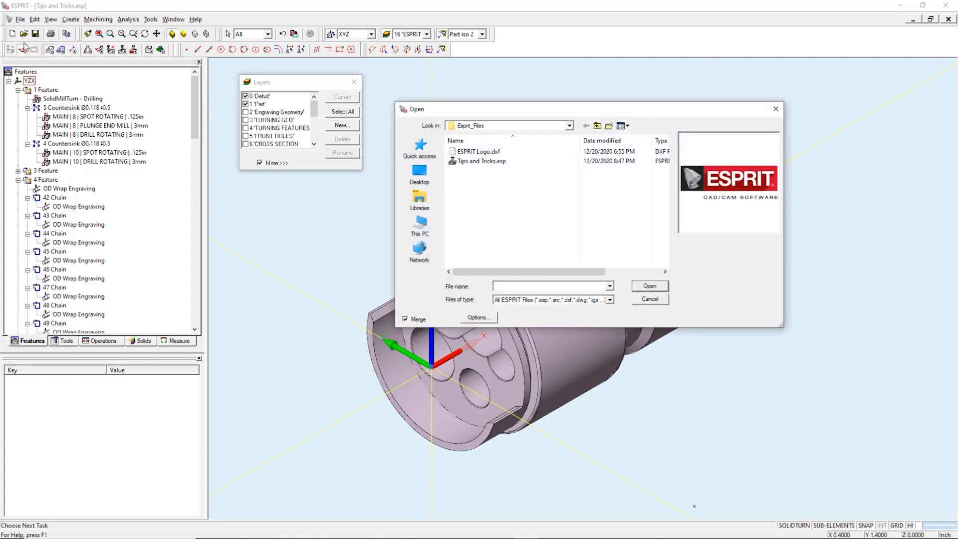
click(478, 150)
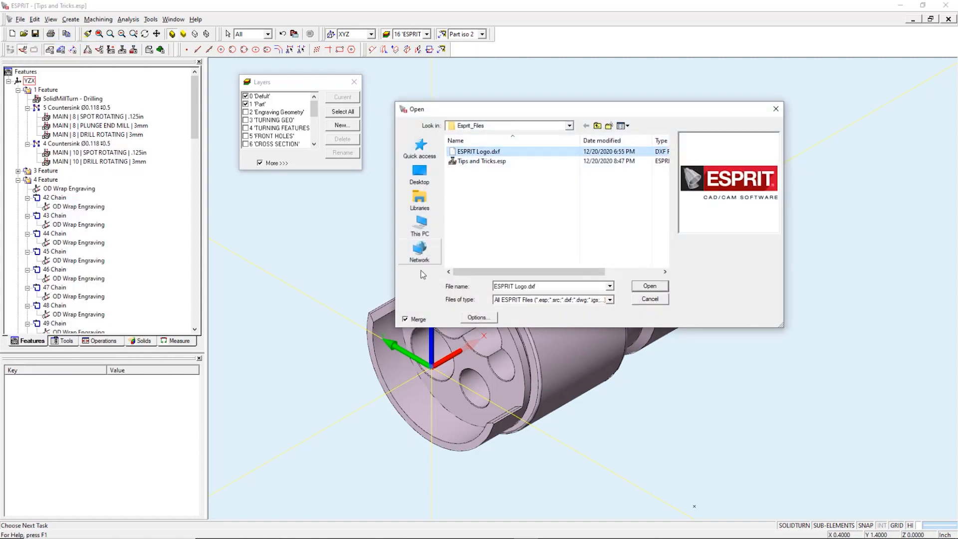
click(649, 286)
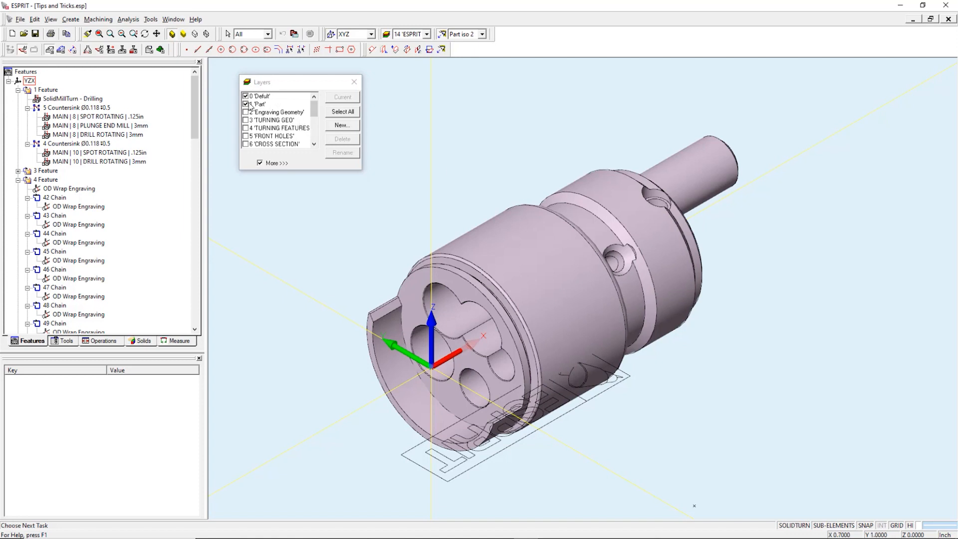
Step: Hide the Part layer and bring up the context menu for the logo geometry
click(246, 103)
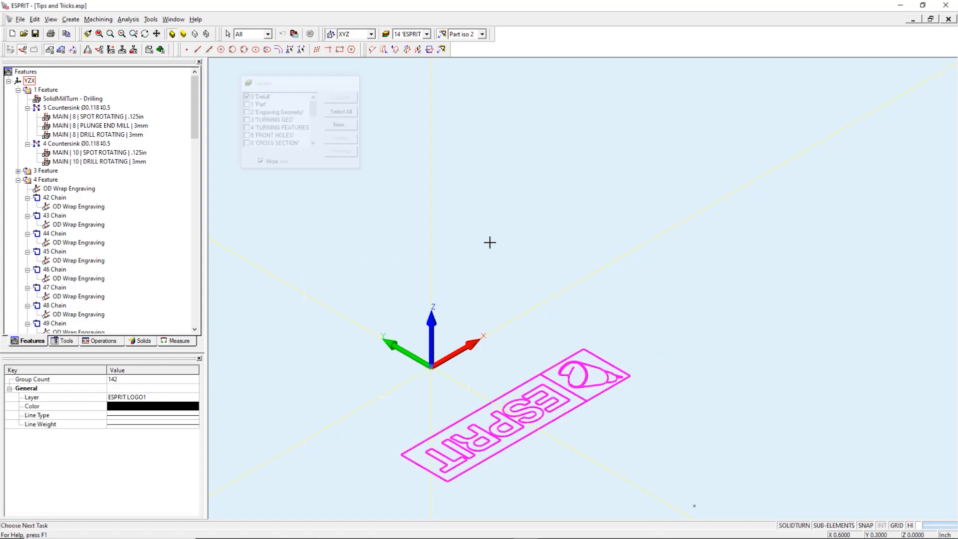
right_click(489, 243)
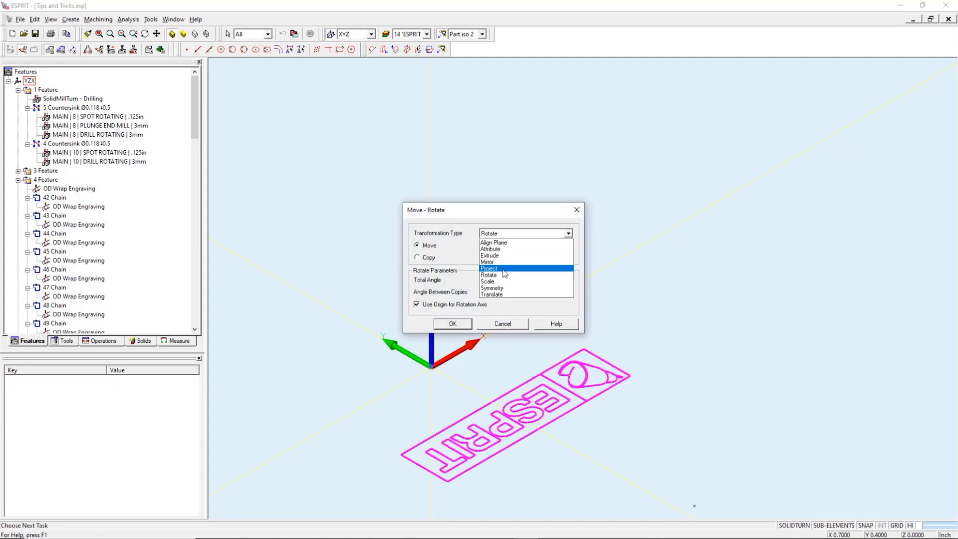
Step: Rotate the logo outline 90° about the origin as a move, not a copy
click(489, 275)
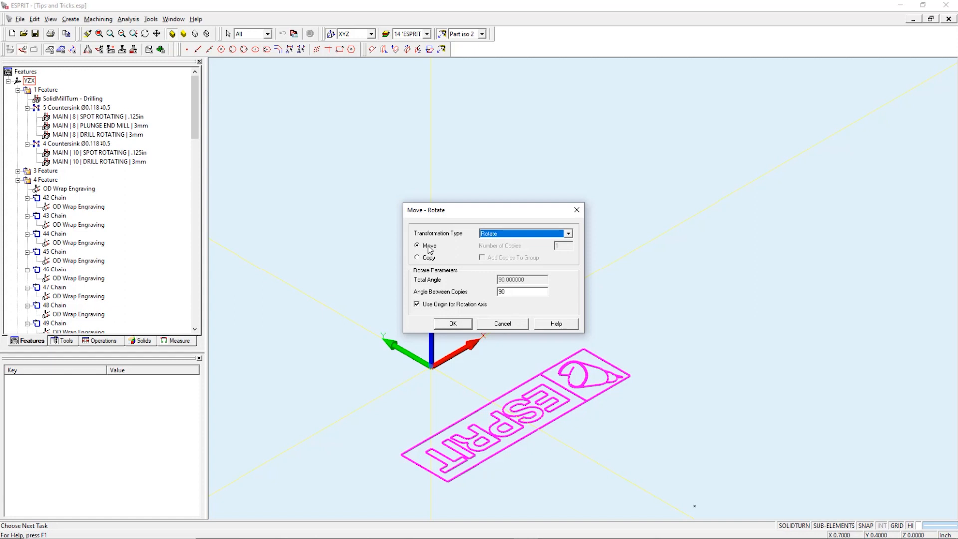
click(522, 292)
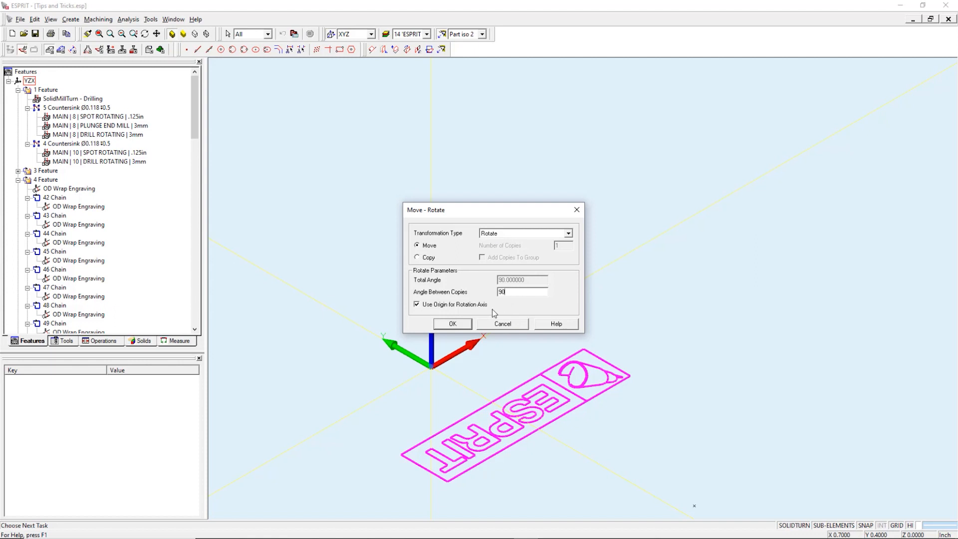
mouse_move(462, 329)
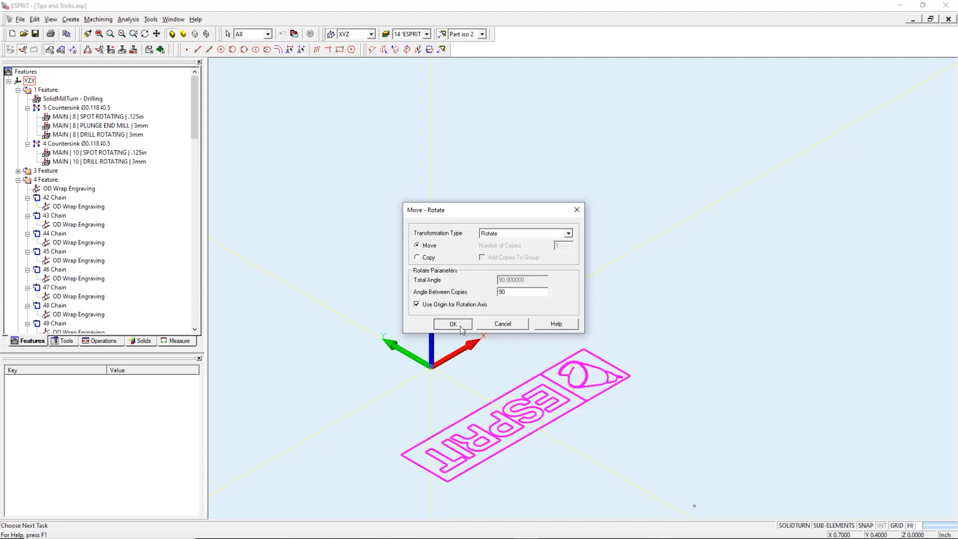
click(452, 324)
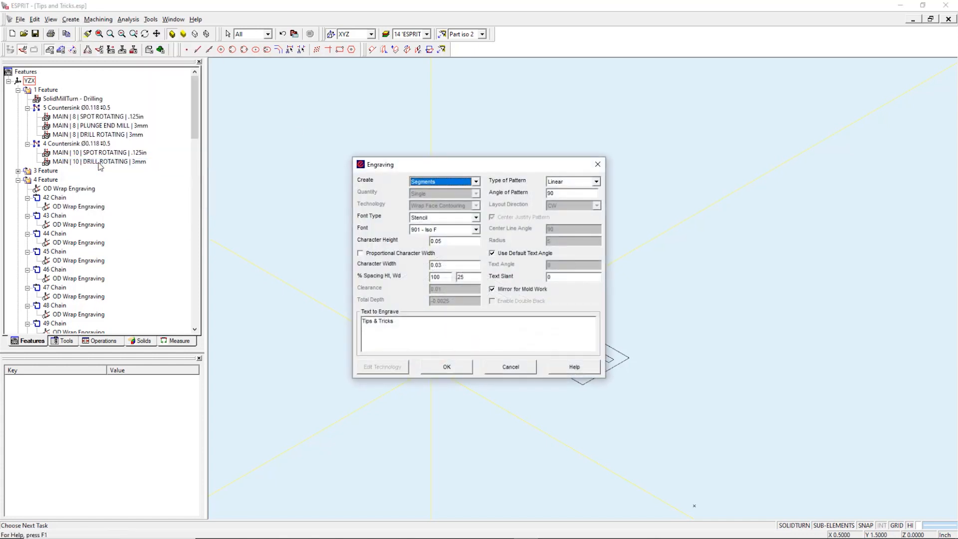
mouse_move(445, 182)
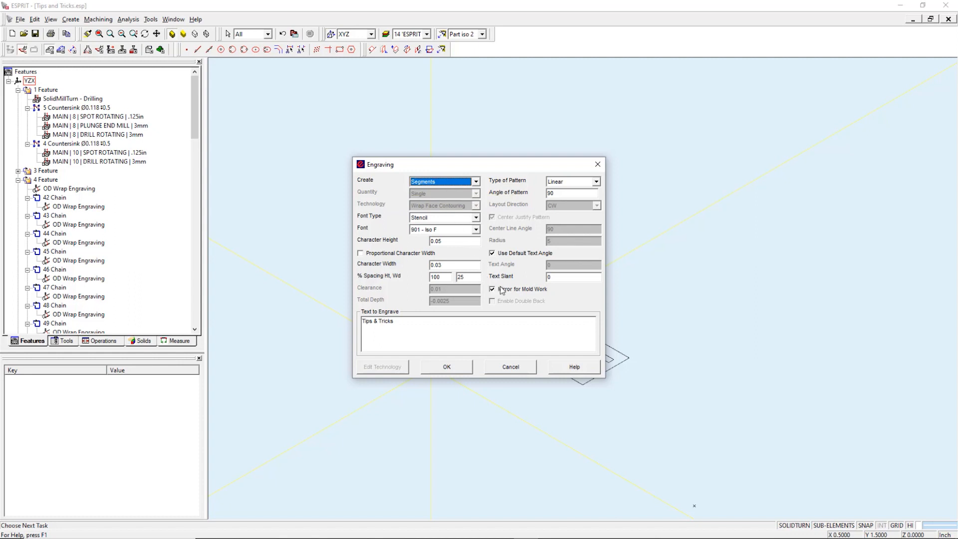
mouse_move(492, 289)
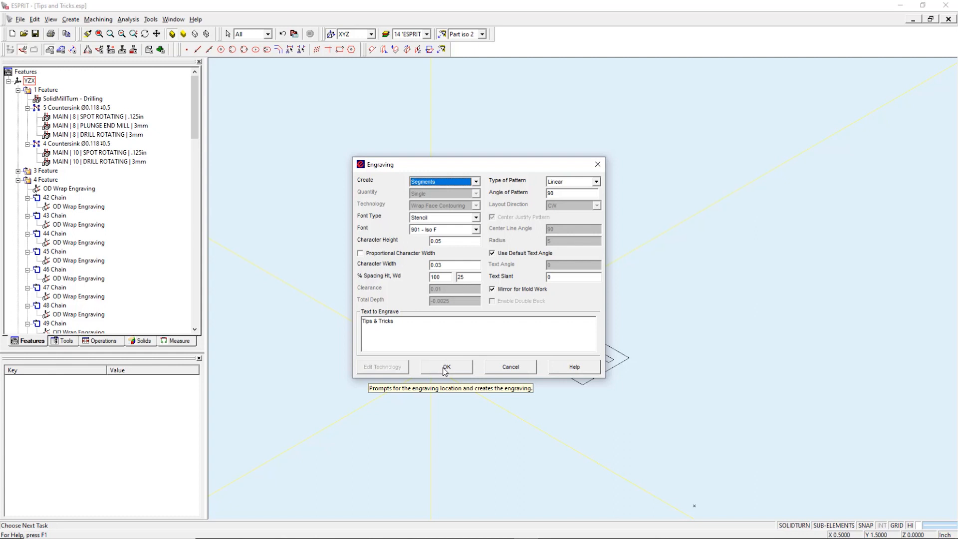
Step: Create mirrored 'Tips & Tricks' text in Stencil 901 - Iso F font at 0.05 height
click(446, 367)
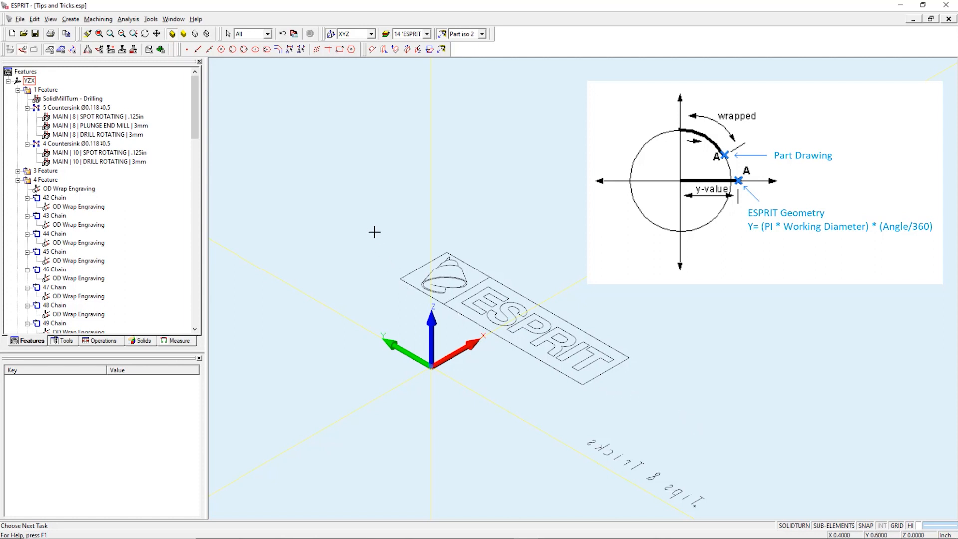
mouse_move(345, 194)
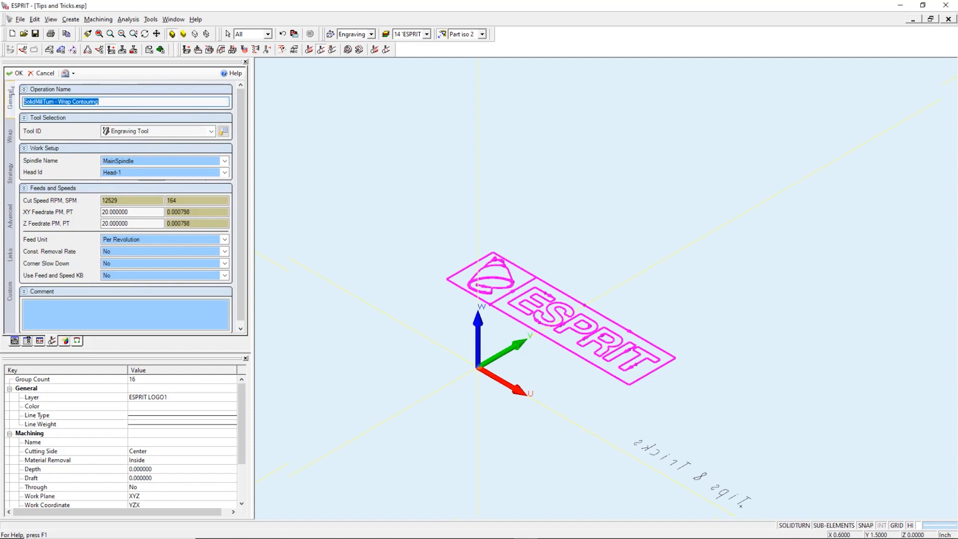
Step: Name the operation 'OD Wrap Engraving' and review its OD work at 0.517 working diameter
text(OD Wrap Engraving)
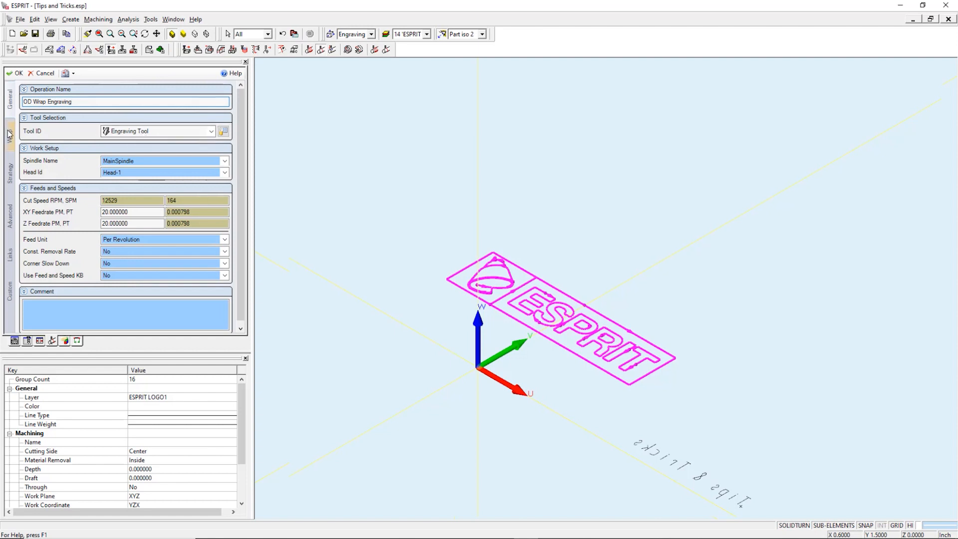
click(9, 133)
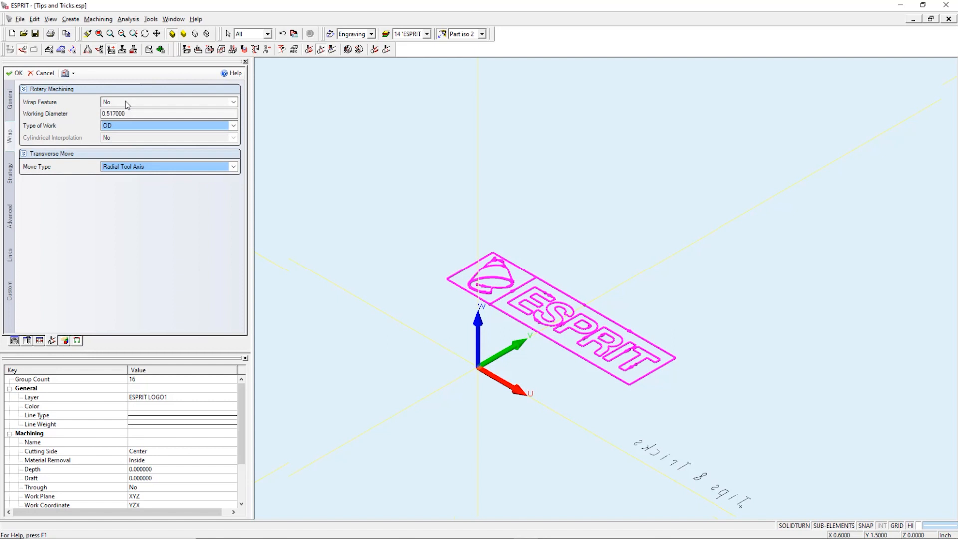
click(134, 113)
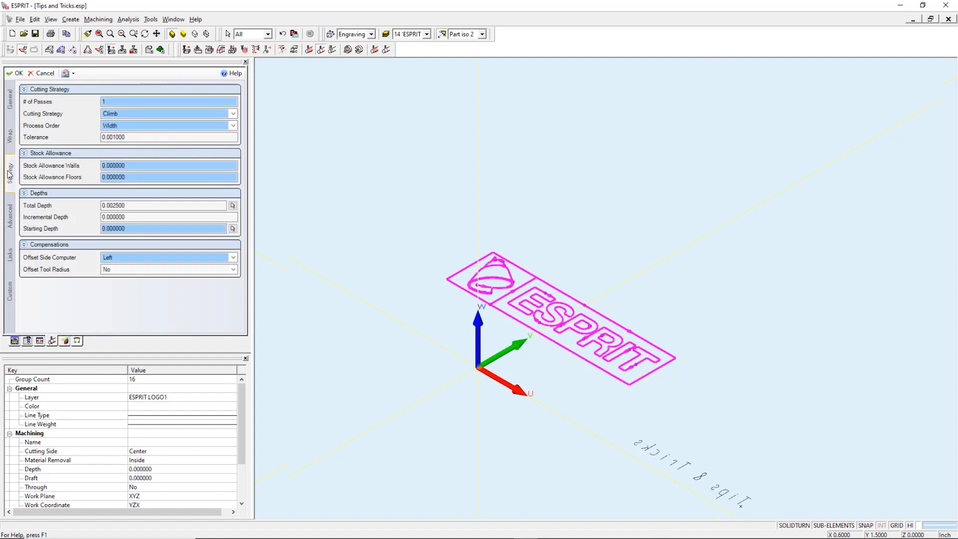
Step: Enable Total Depth, review lead-in/out distances, and create the OD Wrap Engraving operation
click(165, 205)
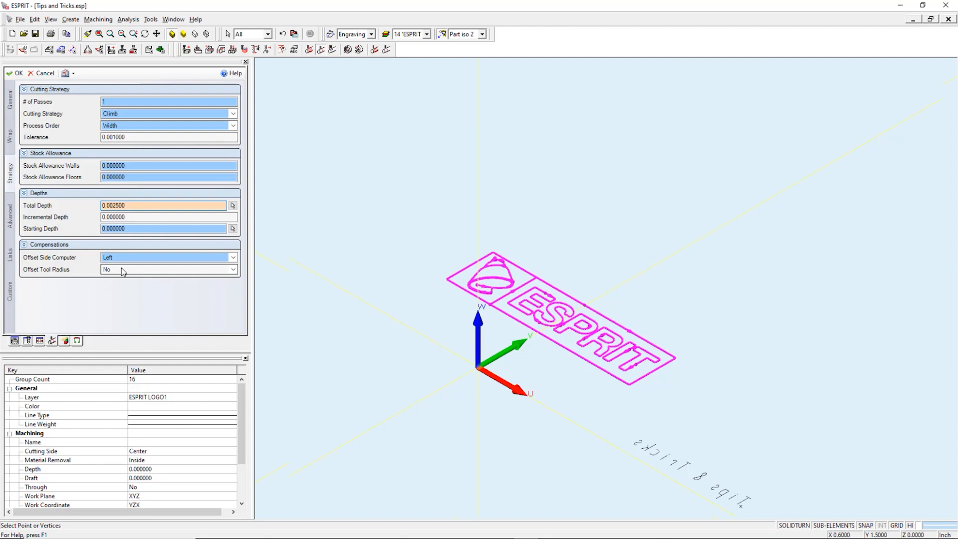
click(164, 205)
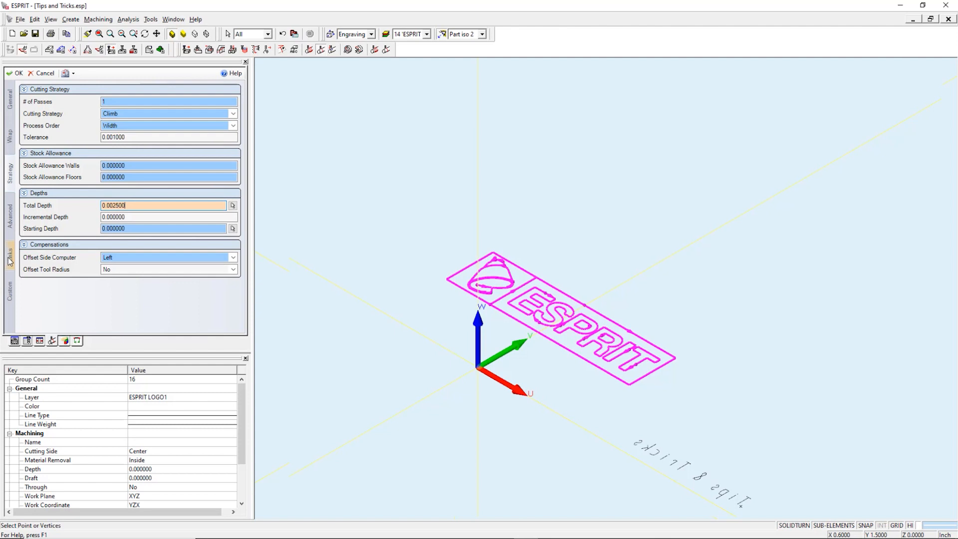
click(8, 252)
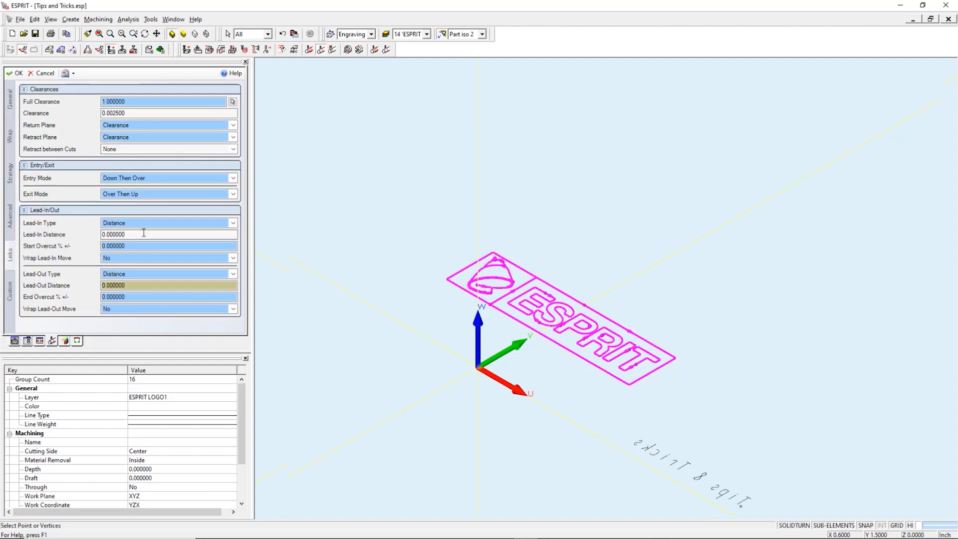
click(168, 285)
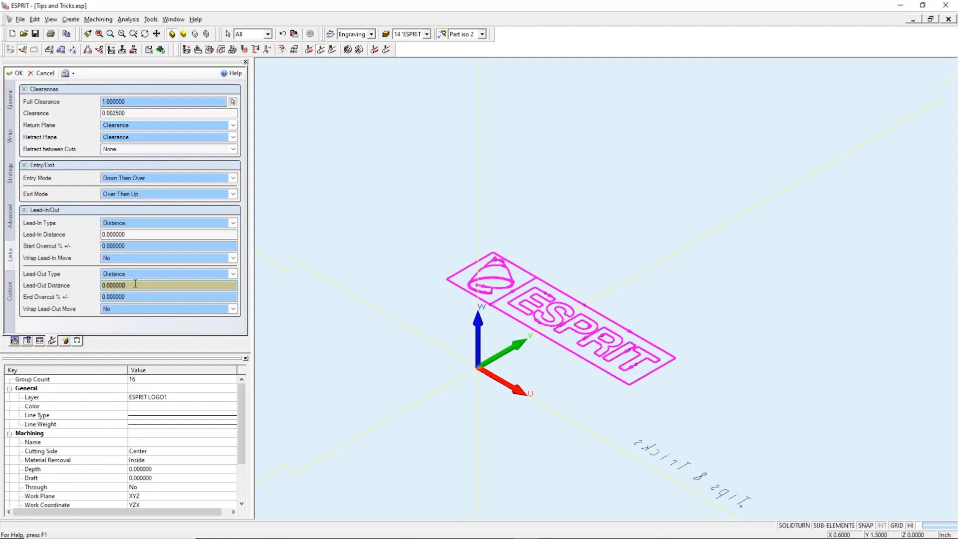
click(19, 73)
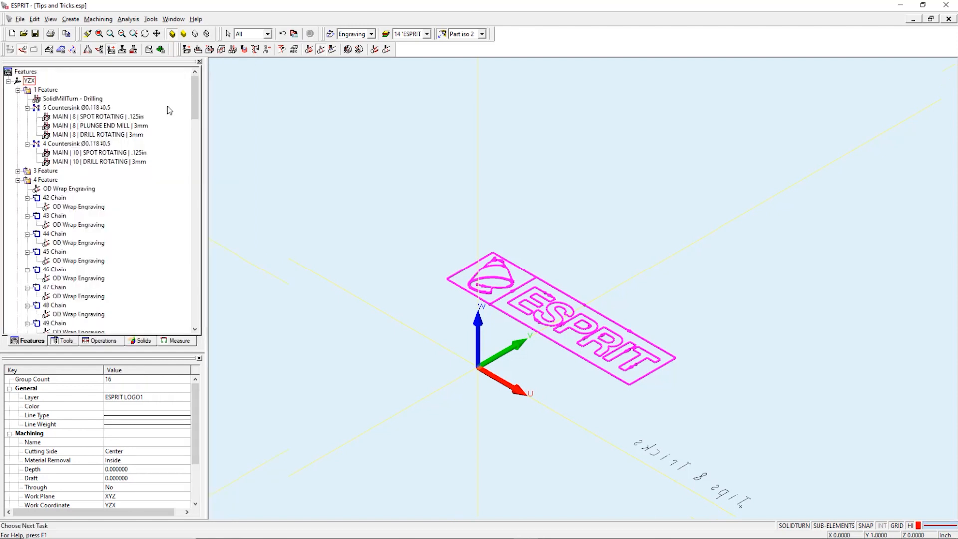
Step: Select logo chains 186 through 202 in the Features tree for a new wrap operation
right_click(69, 188)
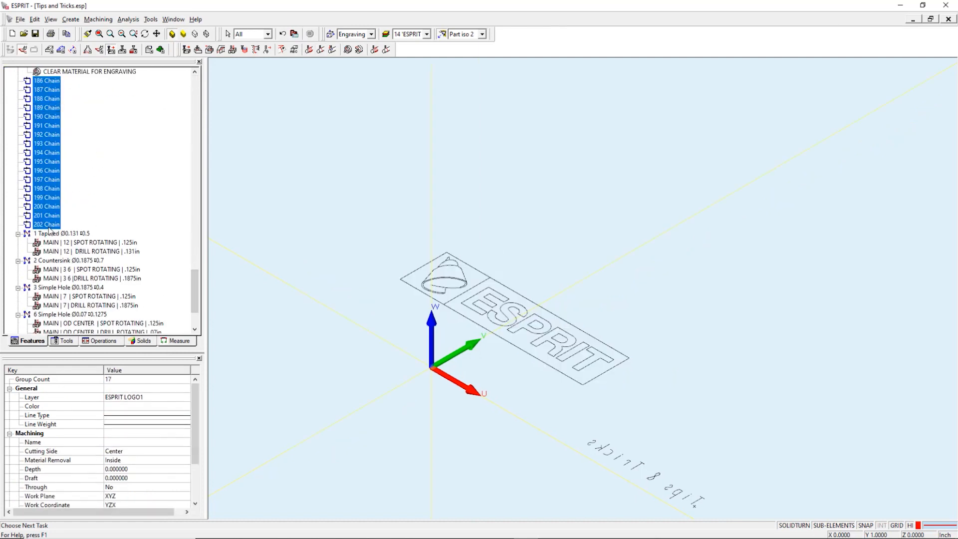
click(92, 305)
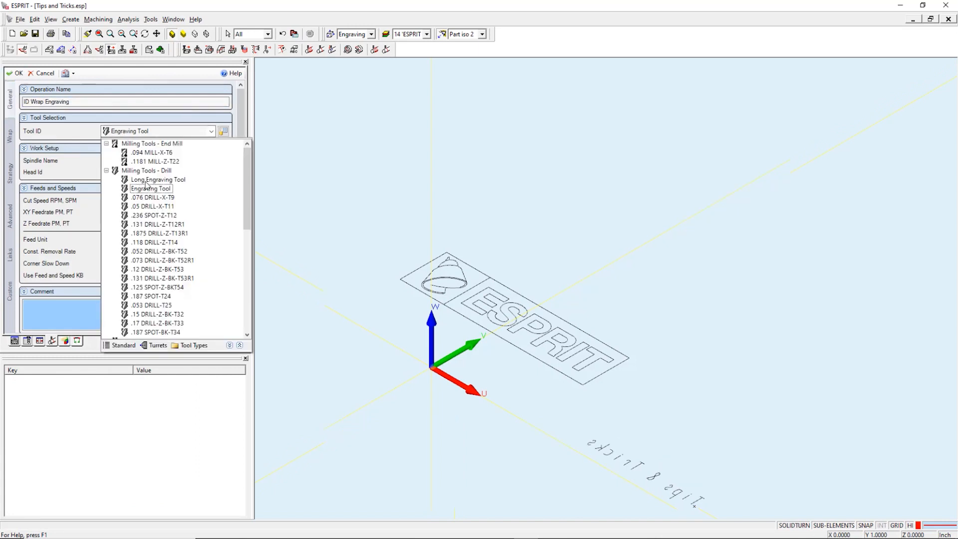
Step: Create the ID Wrap Engraving with Long Engraving Tool, 0.4 working diameter, ID work
click(8, 135)
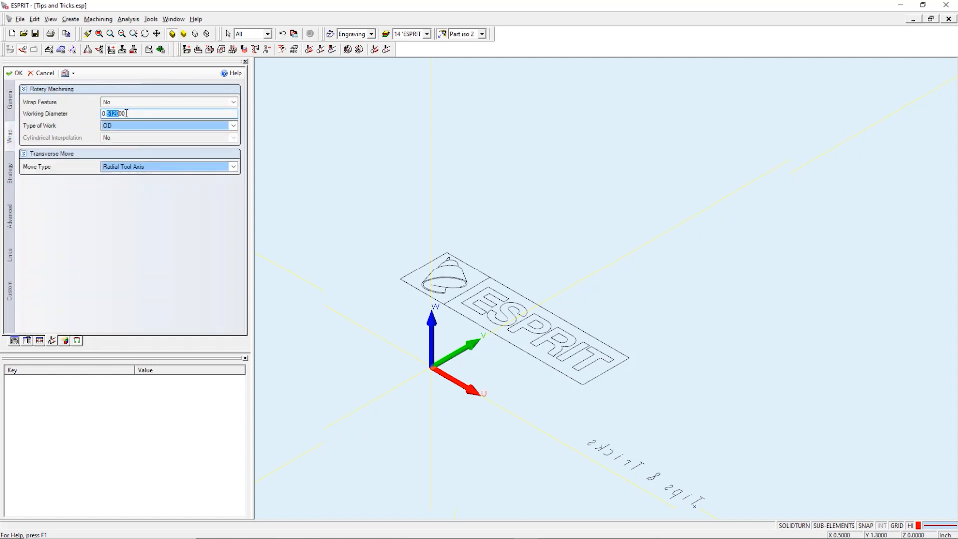
text(0.4)
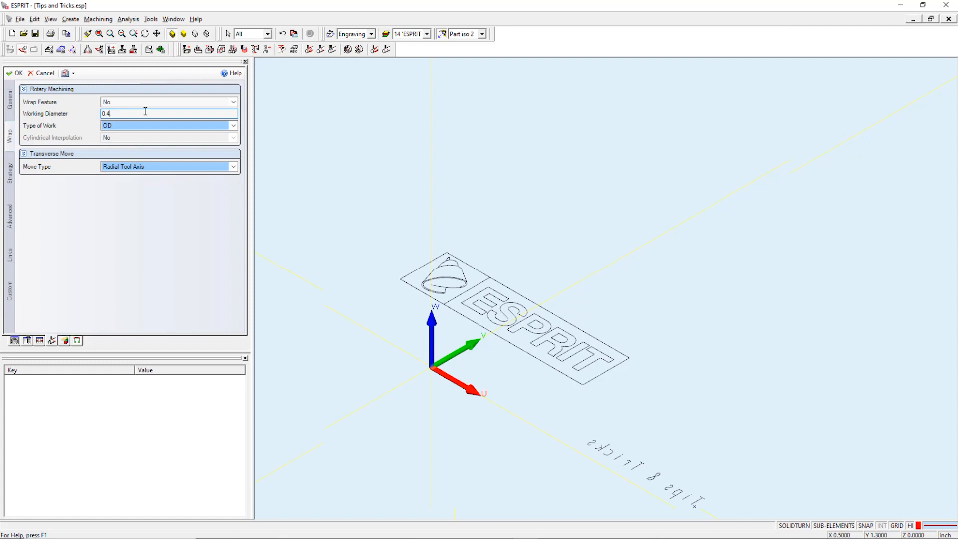
click(232, 125)
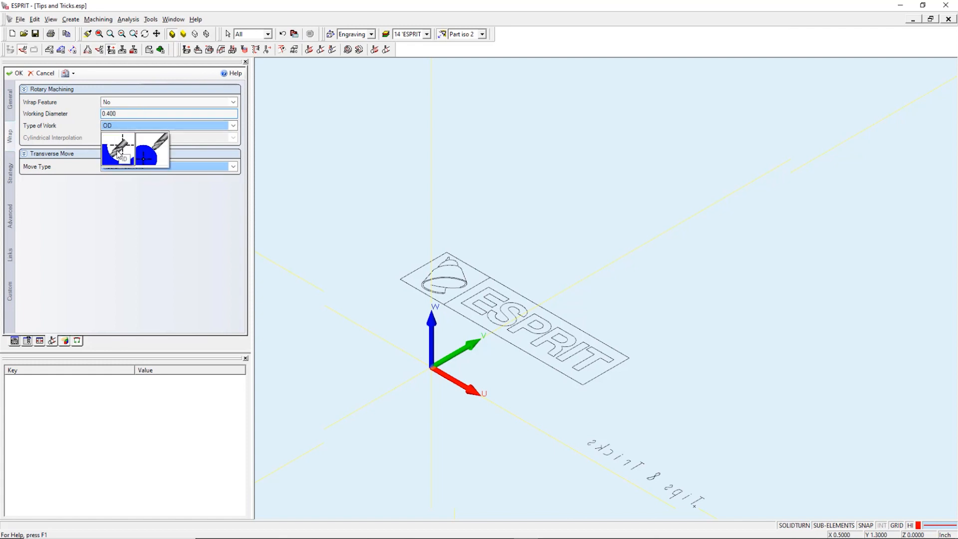
click(144, 150)
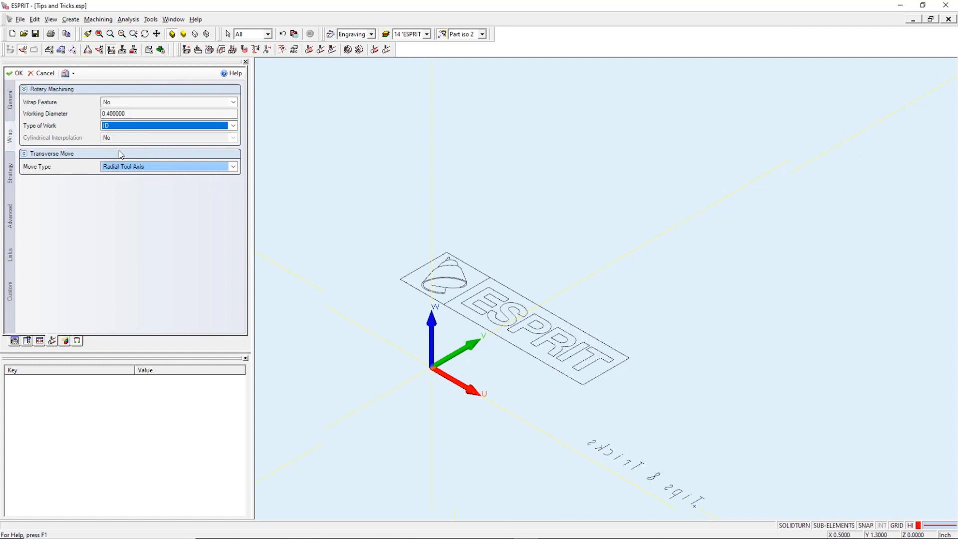
click(17, 73)
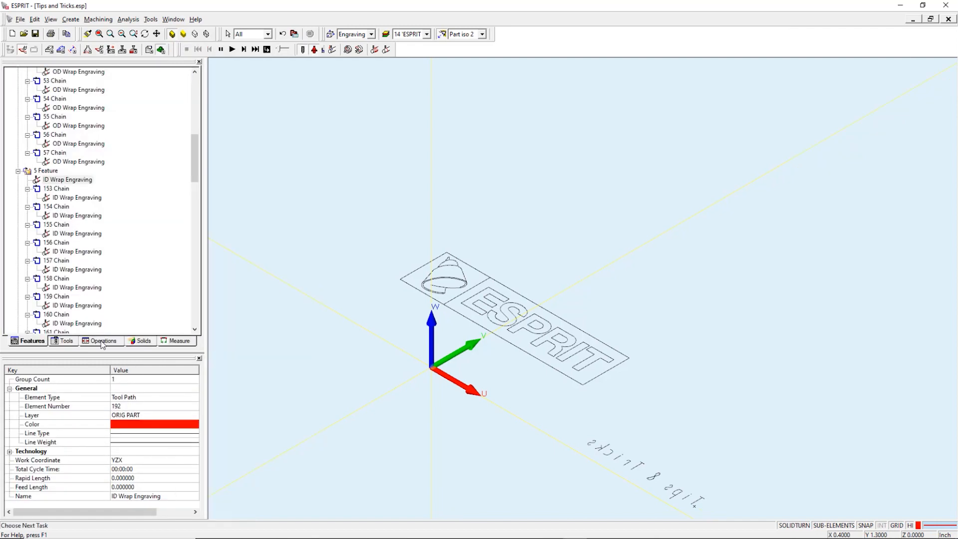
Step: Play the wrap-engraving simulation from the operations list, advancing it as the logo cuts onto the OD
click(101, 341)
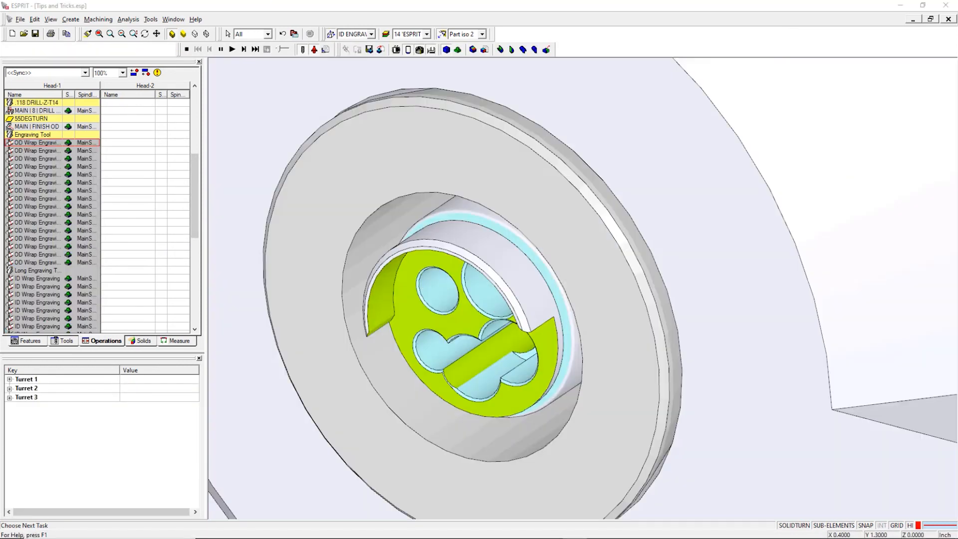
click(232, 49)
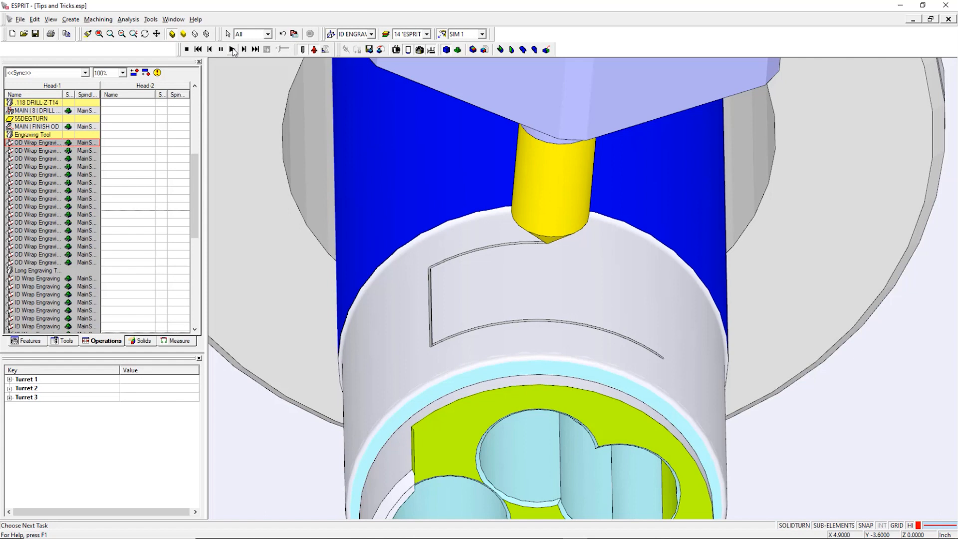
click(232, 49)
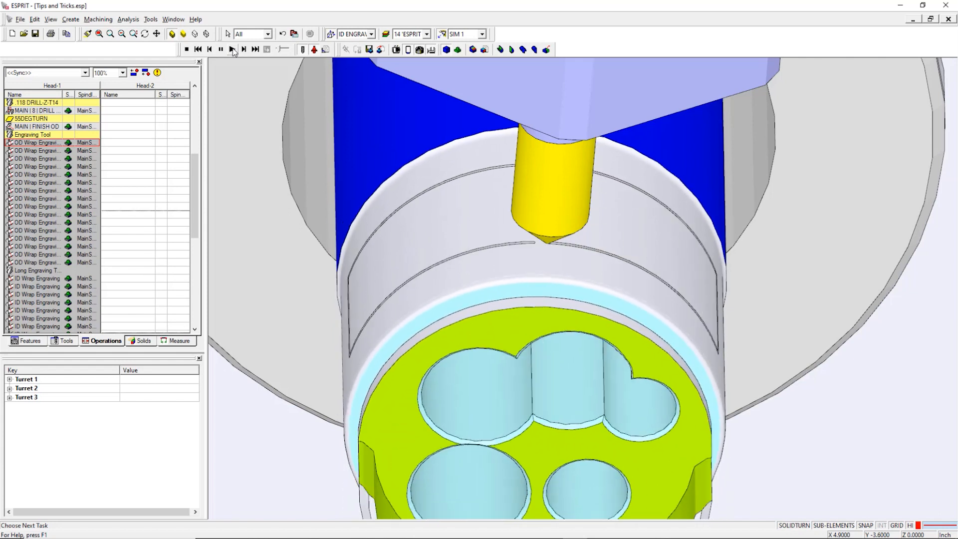
click(231, 49)
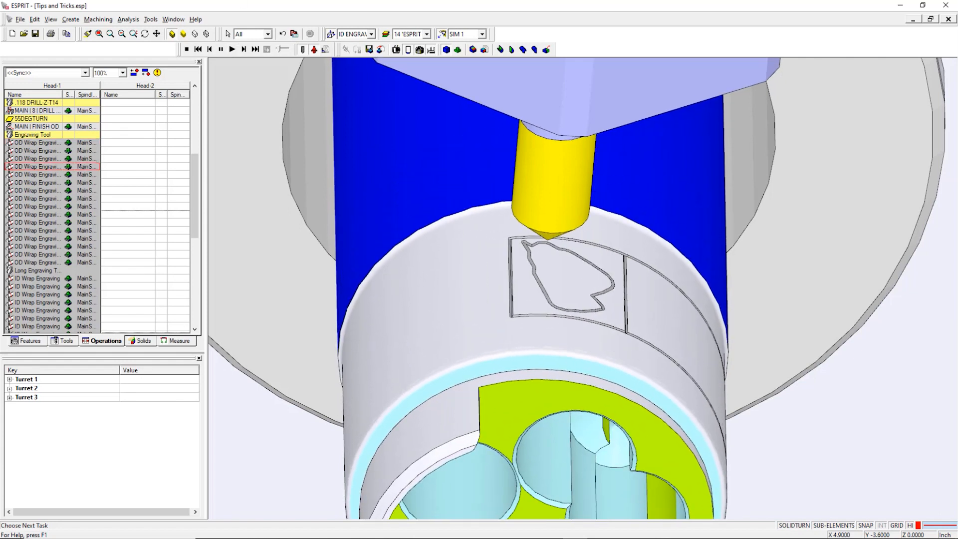